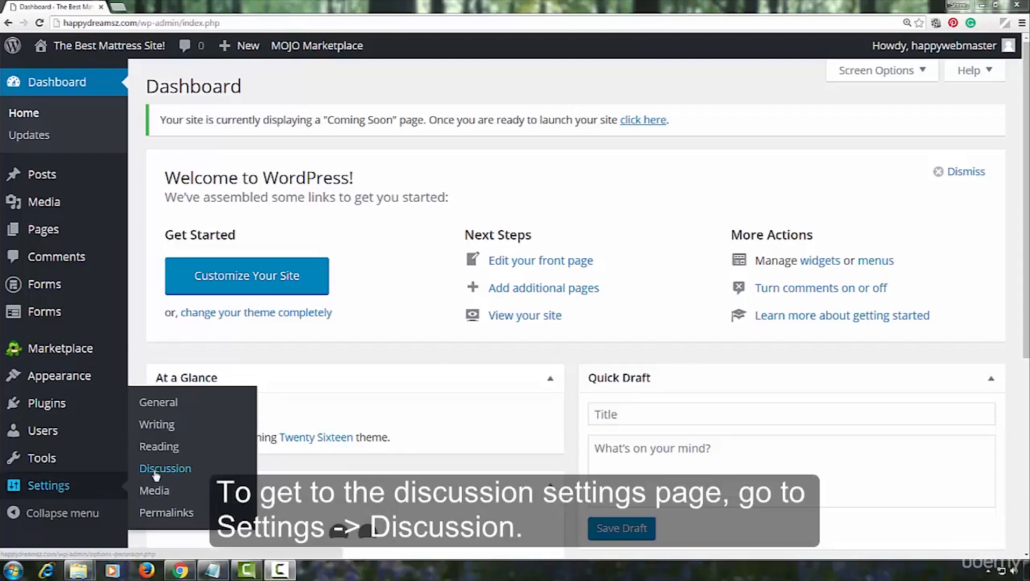
- Go to Settings > Discussion in the admin sidebar
click(165, 468)
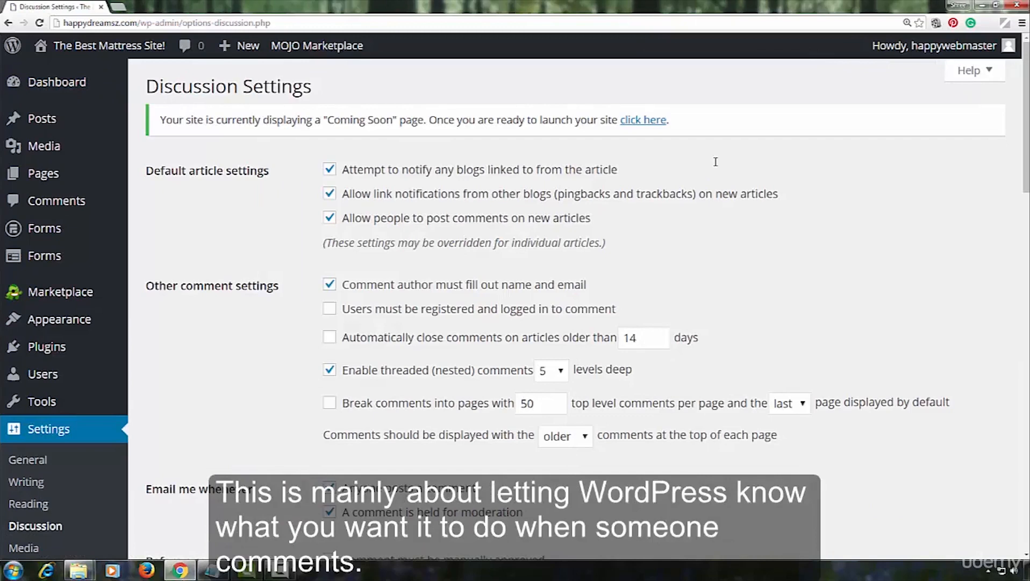
mouse_move(726, 142)
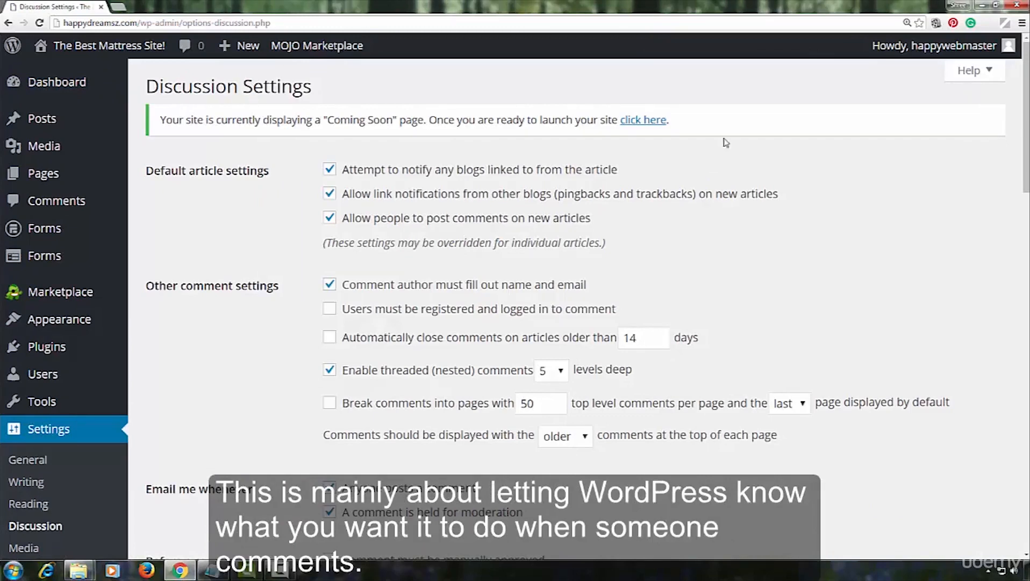
mouse_move(452, 180)
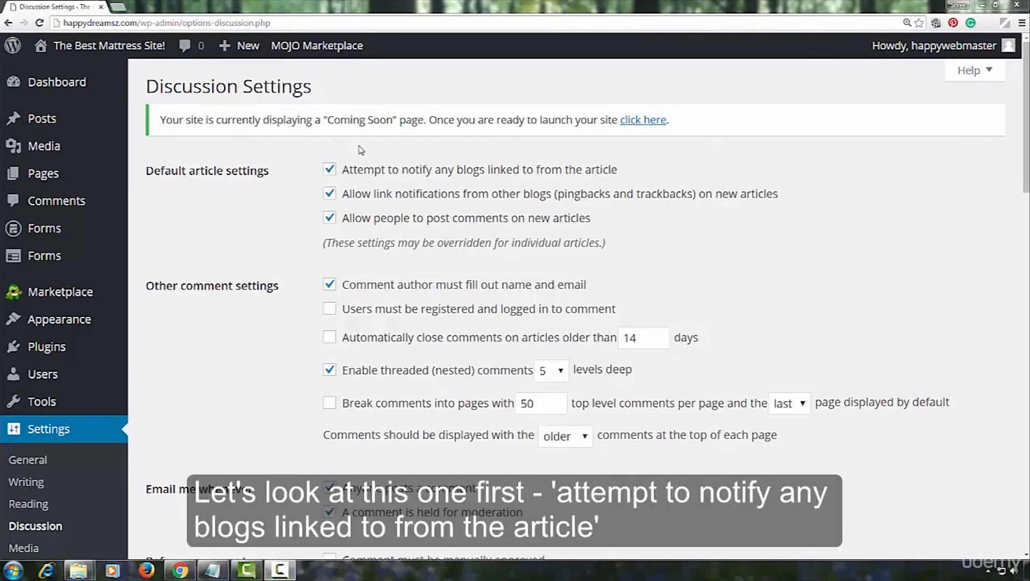
mouse_move(554, 184)
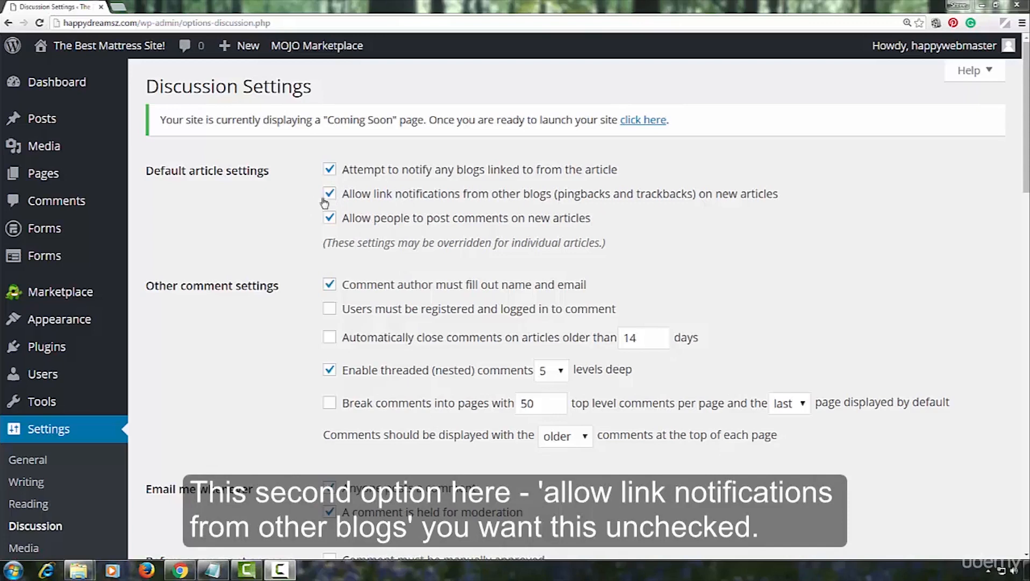
- Toggle the 'Allow link notifications from other blogs' checkbox, leaving pingbacks and trackbacks off
click(329, 193)
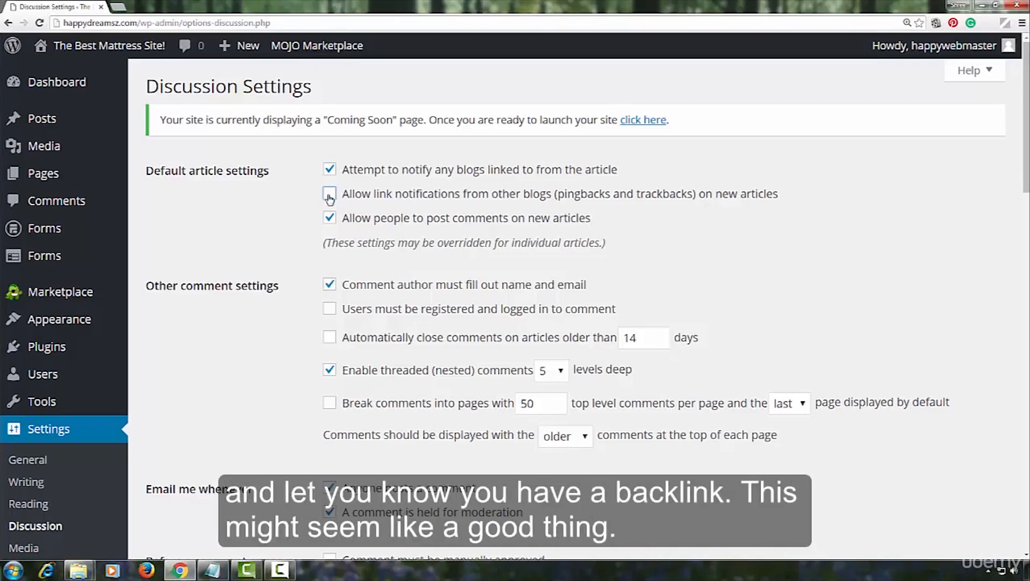
click(329, 193)
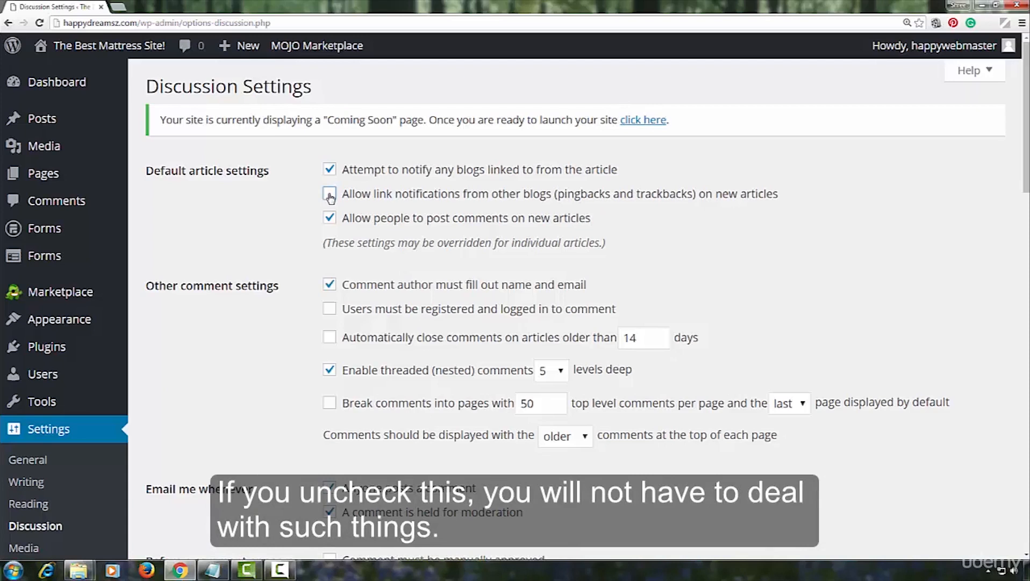
click(329, 193)
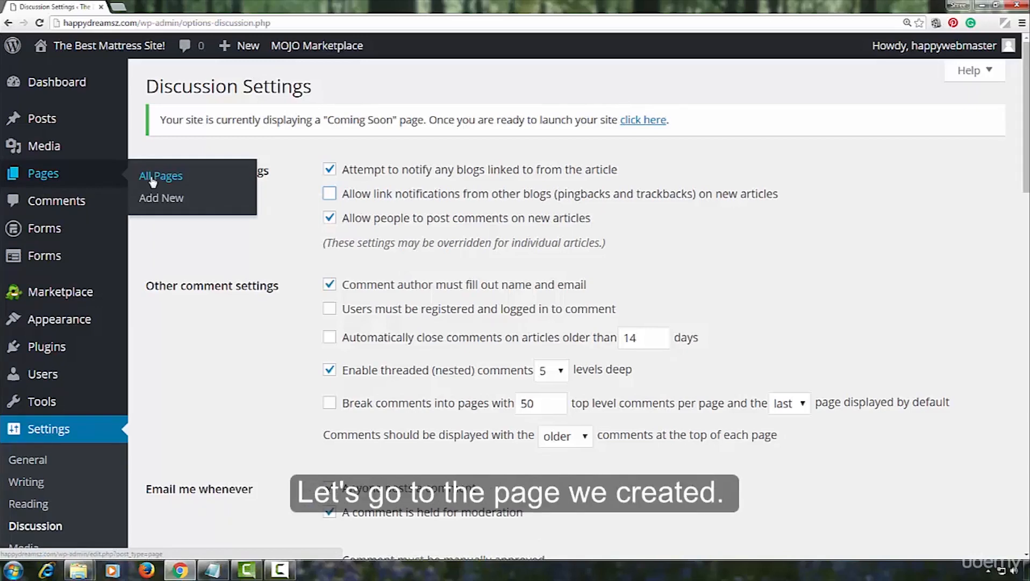
- Open All Pages and edit the Home page, checking its edit screen for discussion options
click(160, 175)
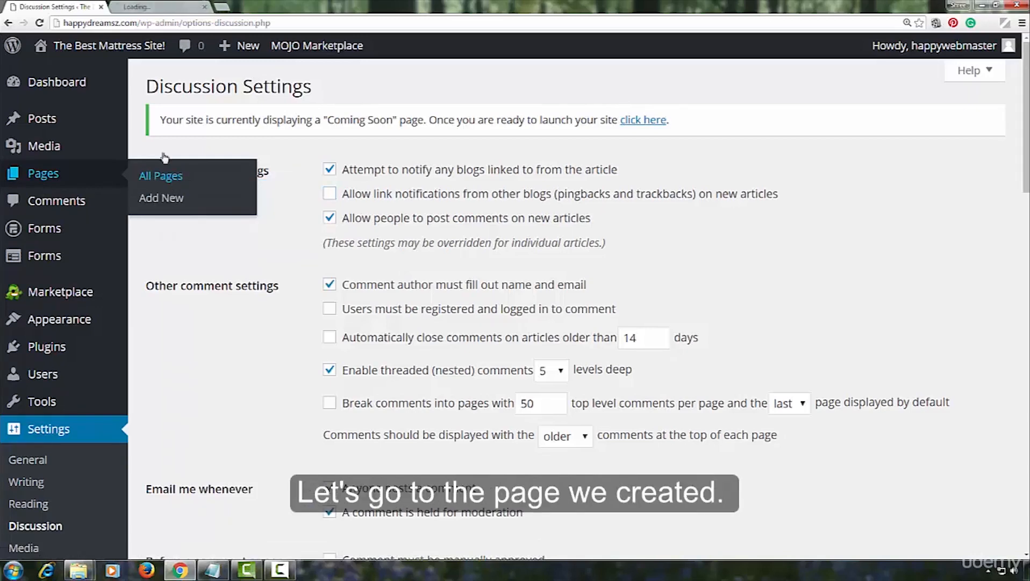
click(160, 176)
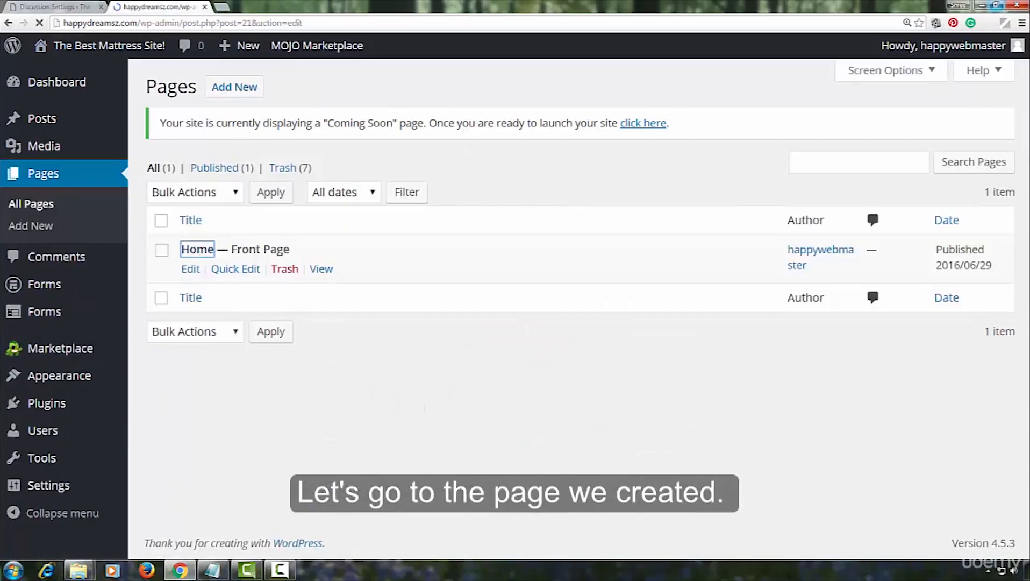
click(190, 268)
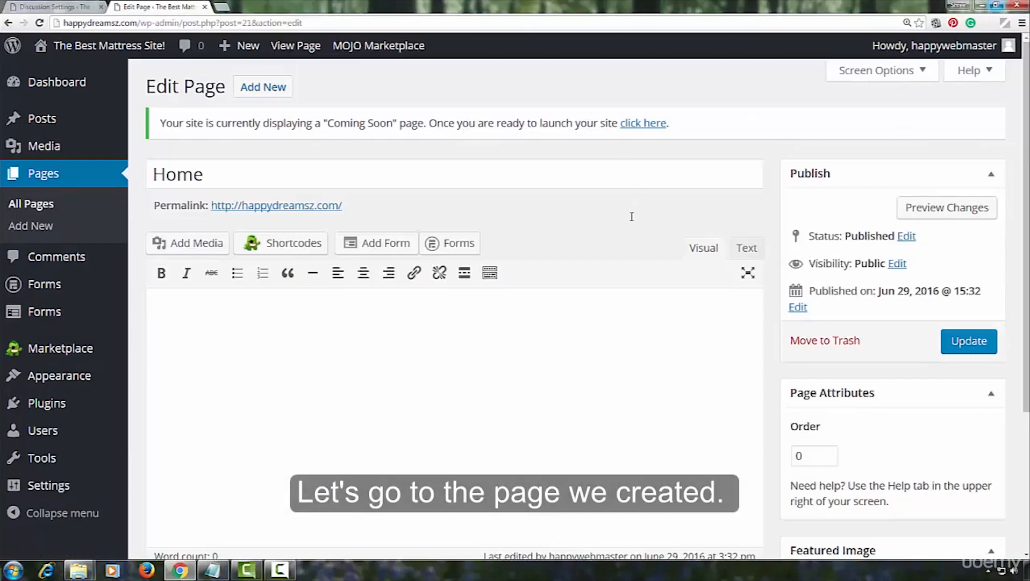
scroll(down, 3)
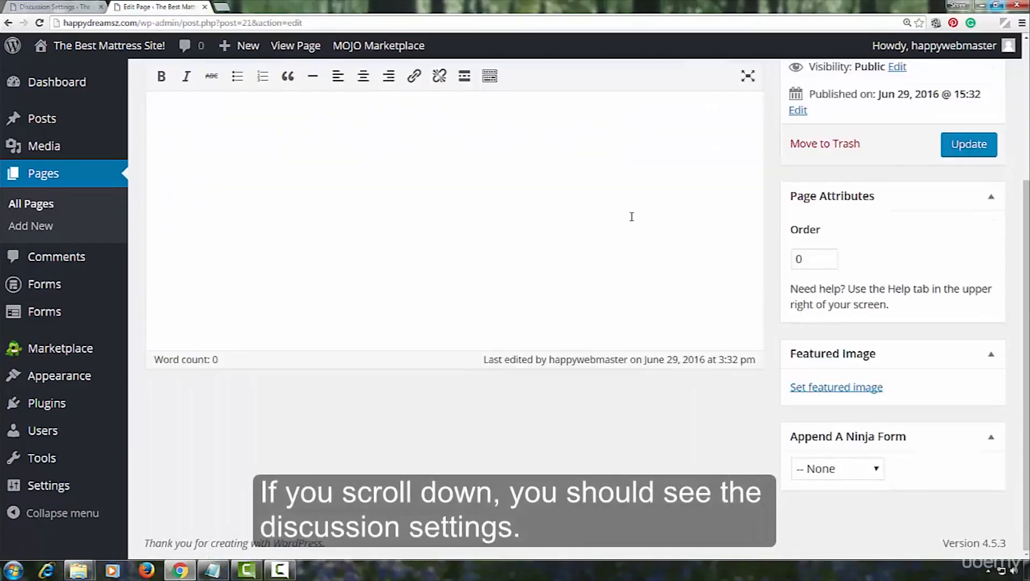
mouse_move(519, 441)
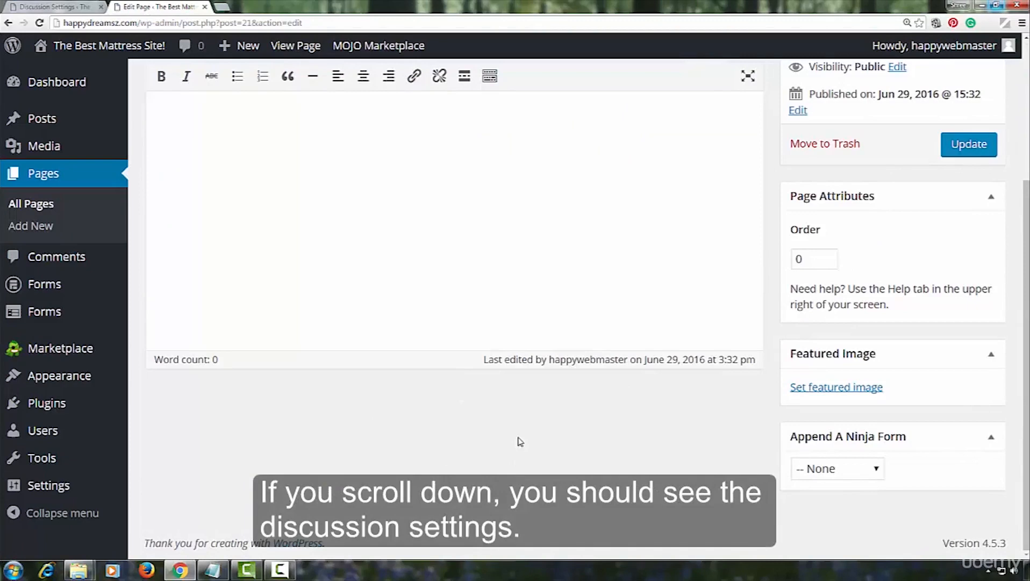
scroll(up, 3)
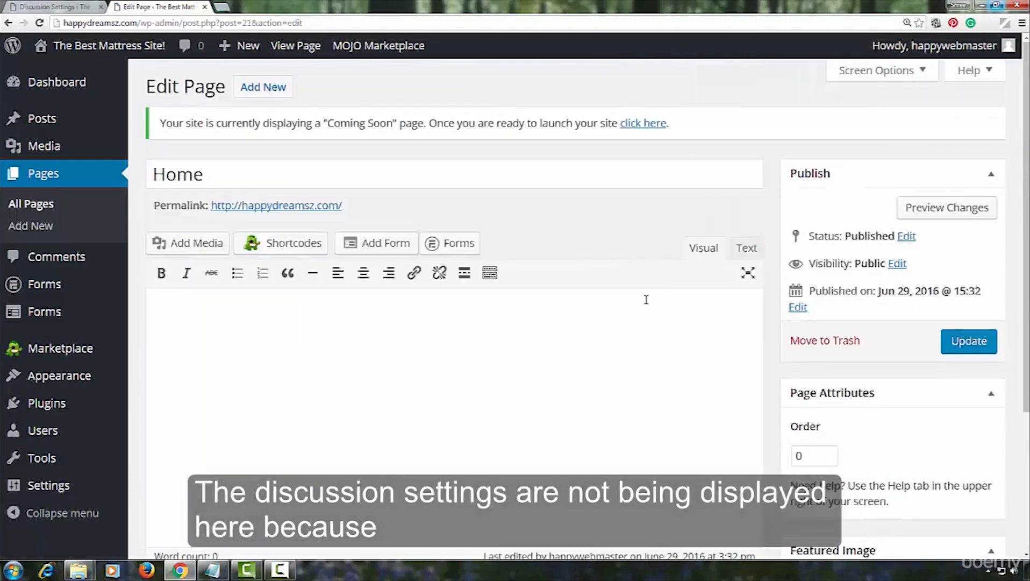
- Enable the Discussion box through the editor's Screen Options panel
click(876, 70)
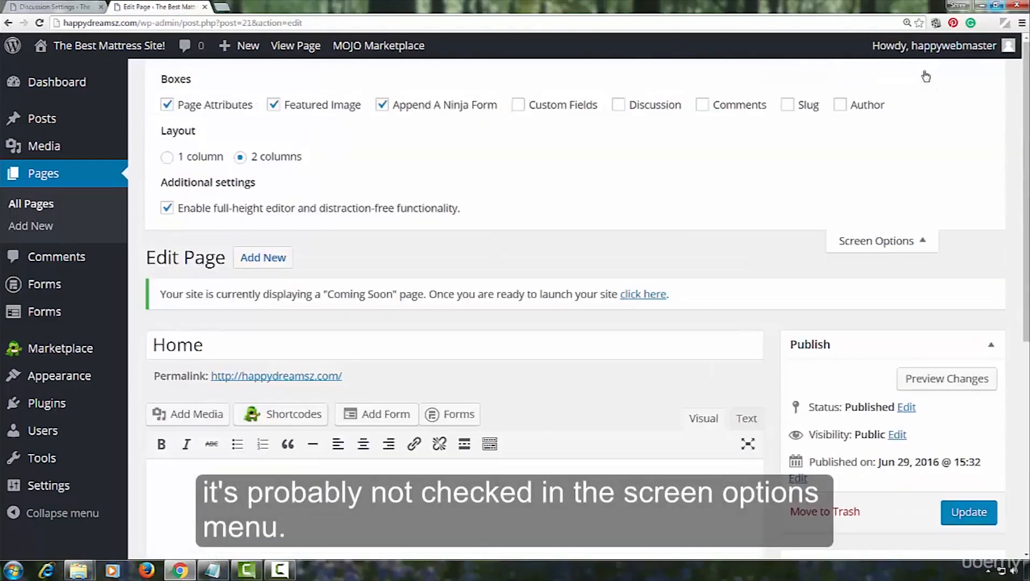
mouse_move(598, 192)
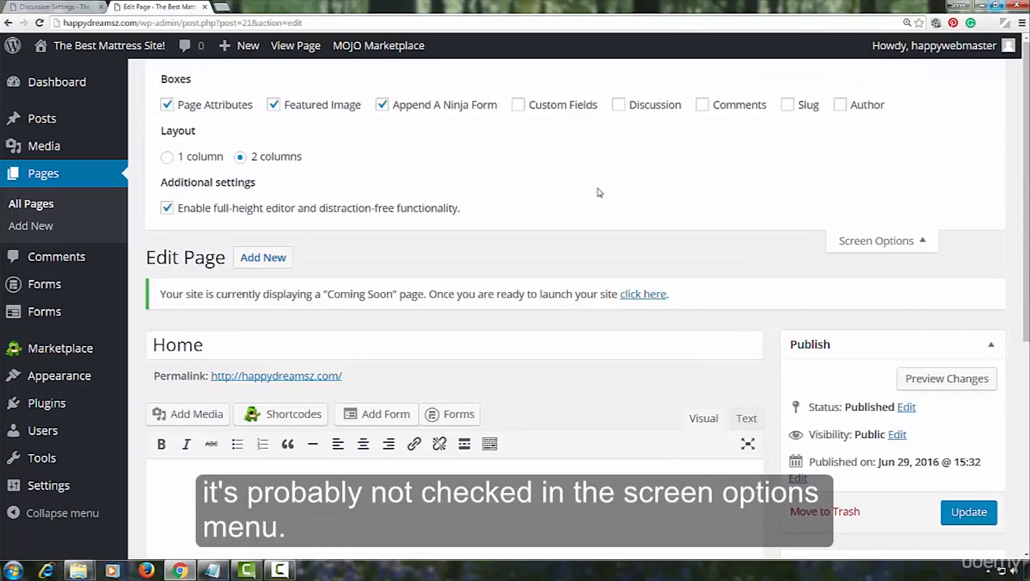
mouse_move(617, 114)
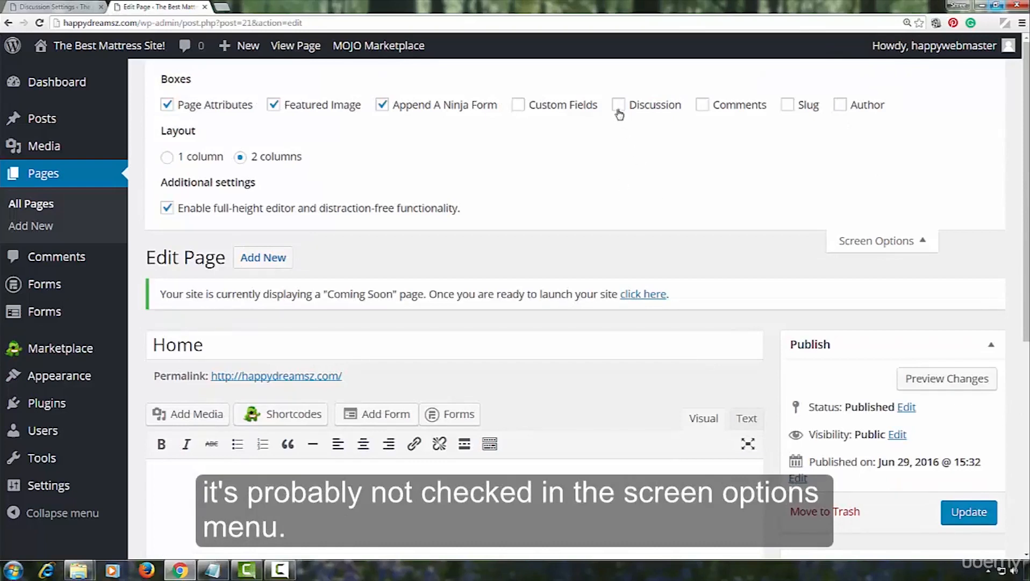
click(618, 104)
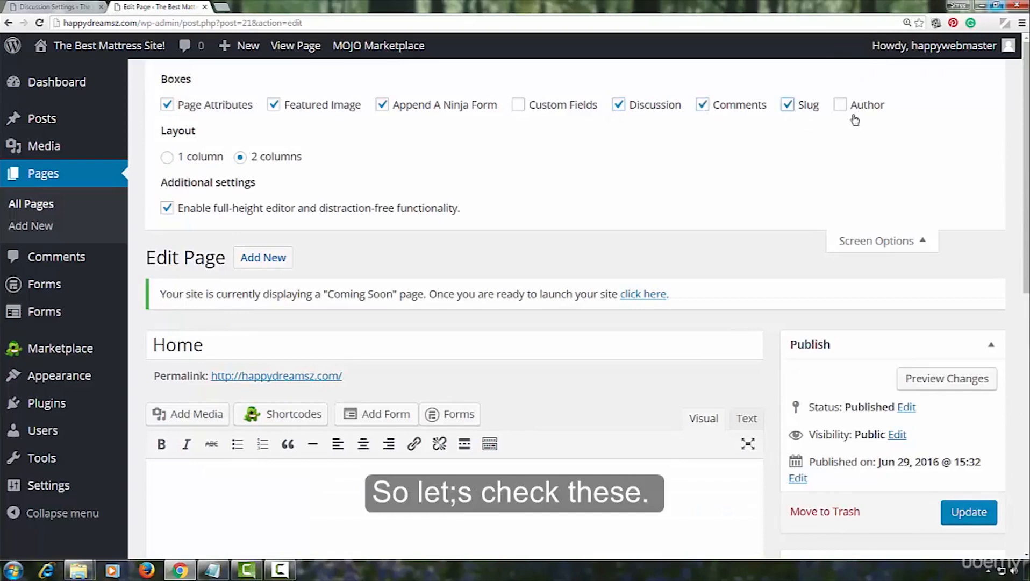
mouse_move(695, 264)
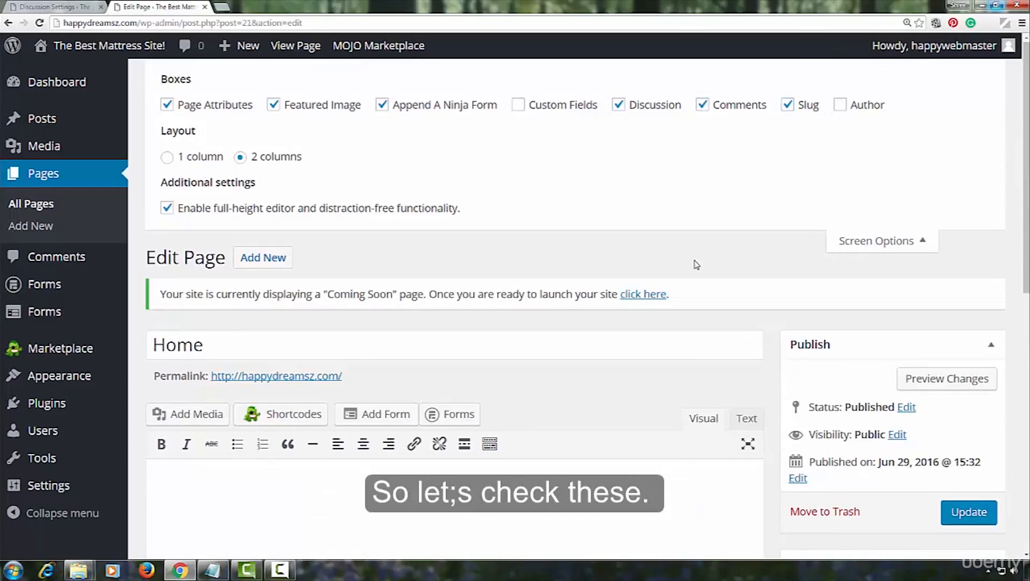
scroll(down, 3)
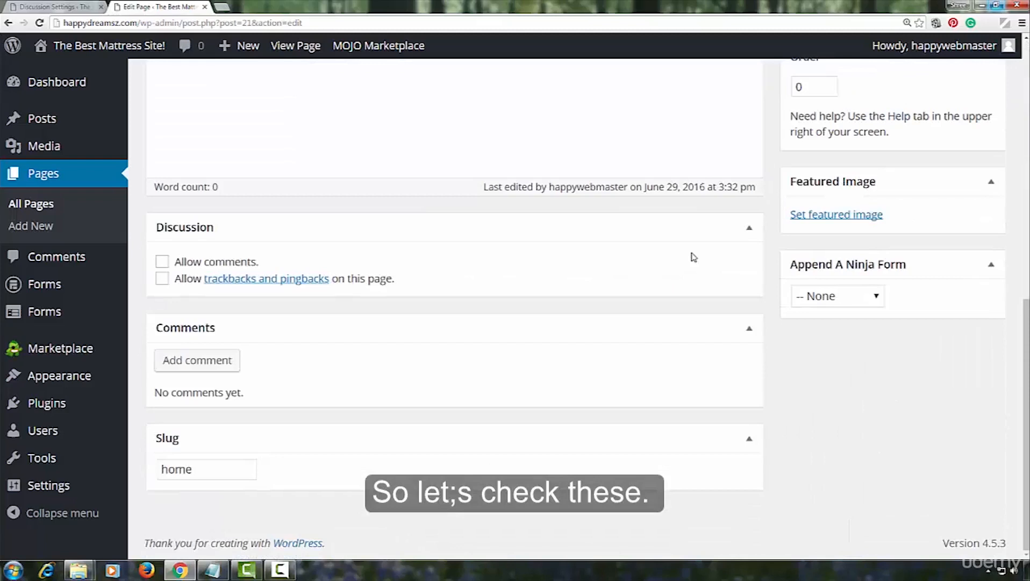
mouse_move(206, 287)
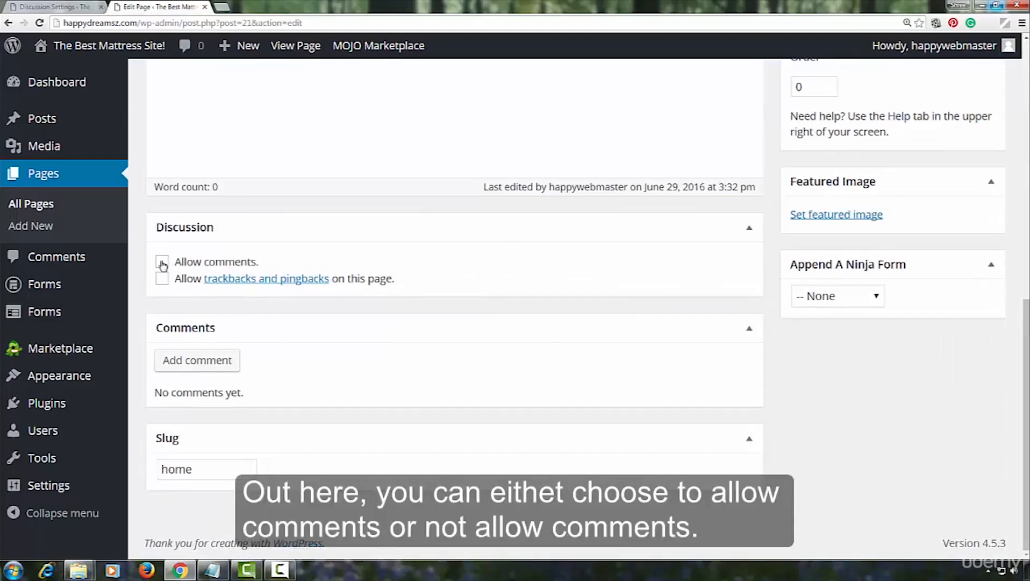
click(162, 261)
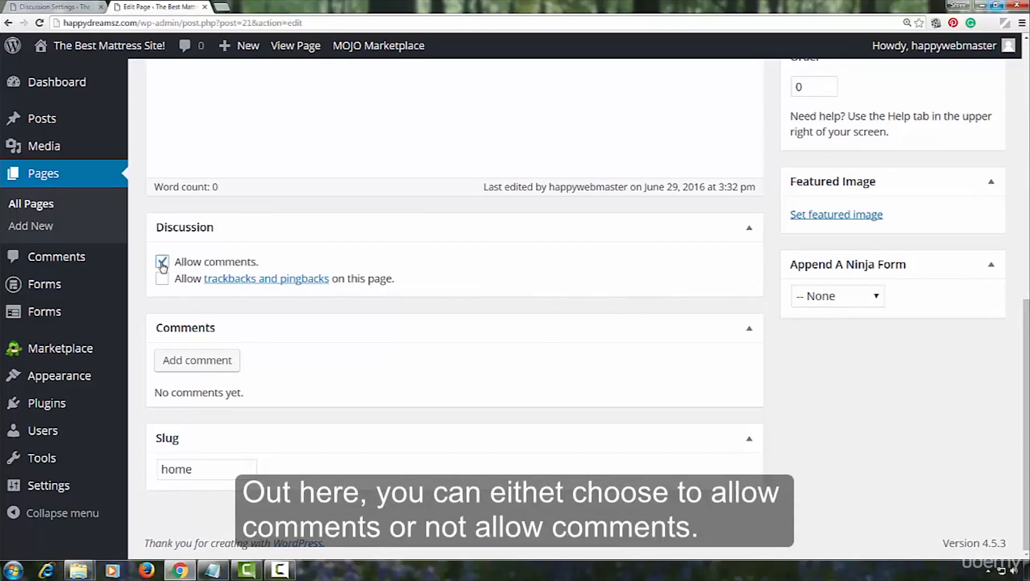
click(161, 262)
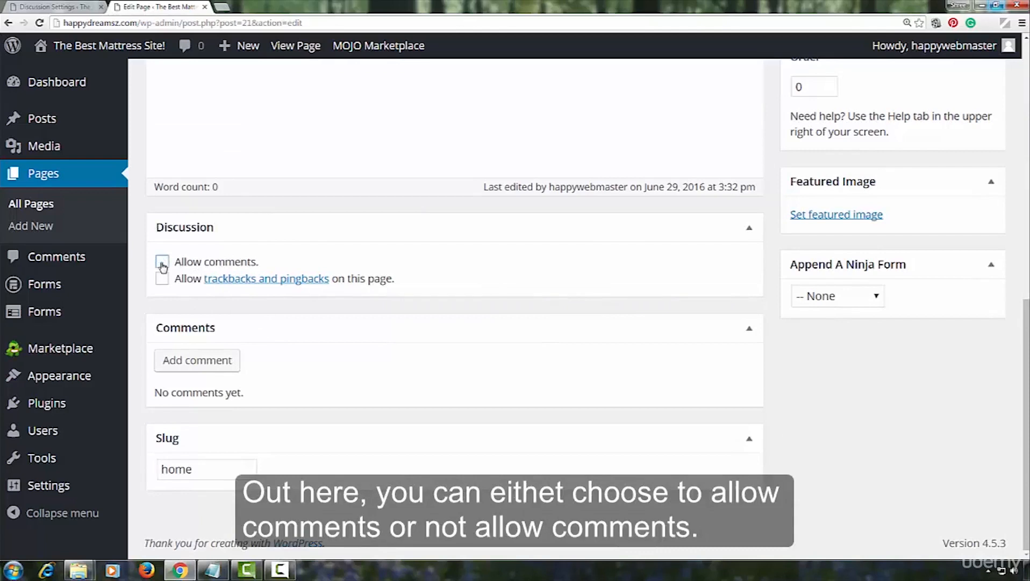
mouse_move(163, 280)
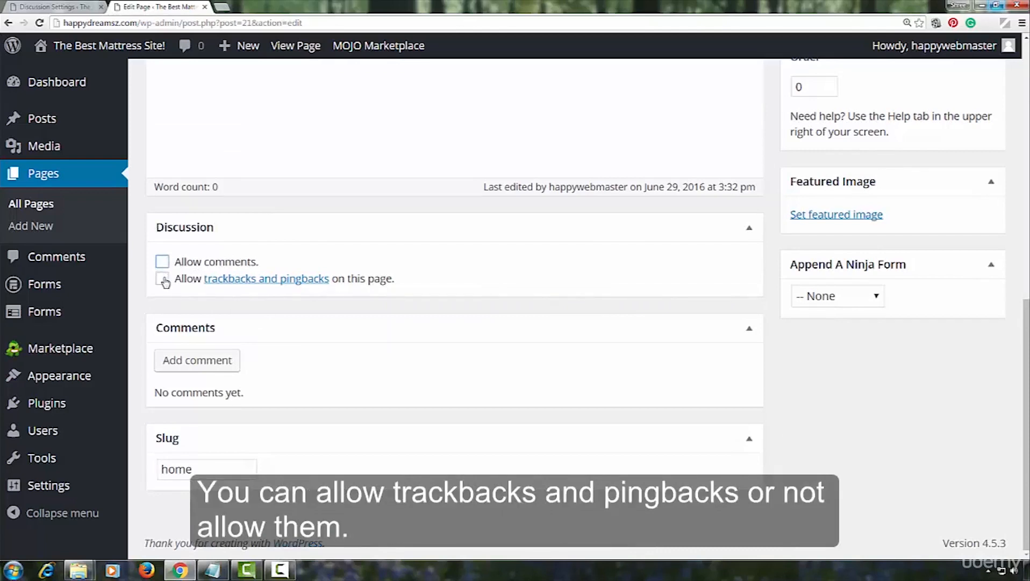
click(162, 279)
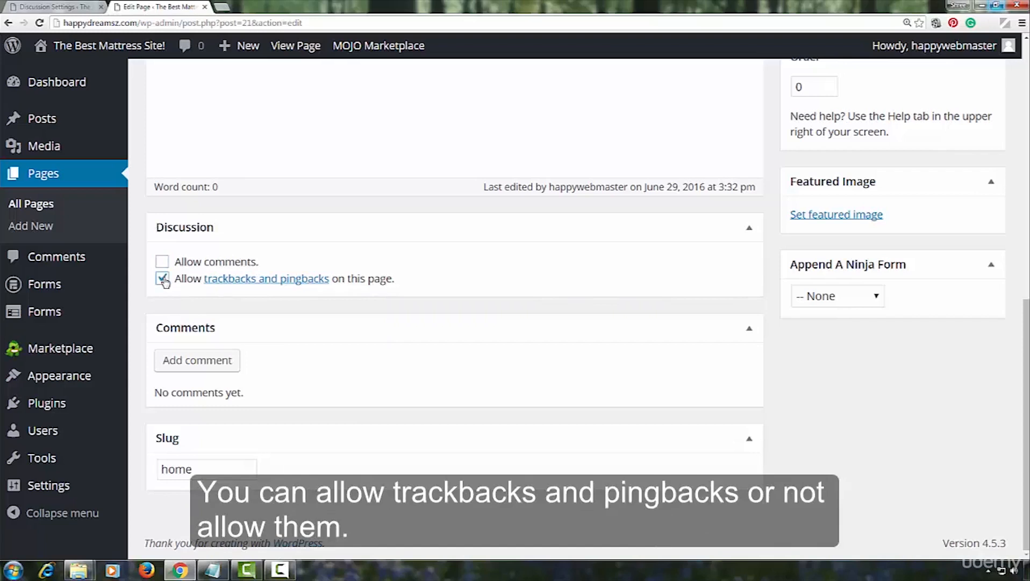
click(162, 278)
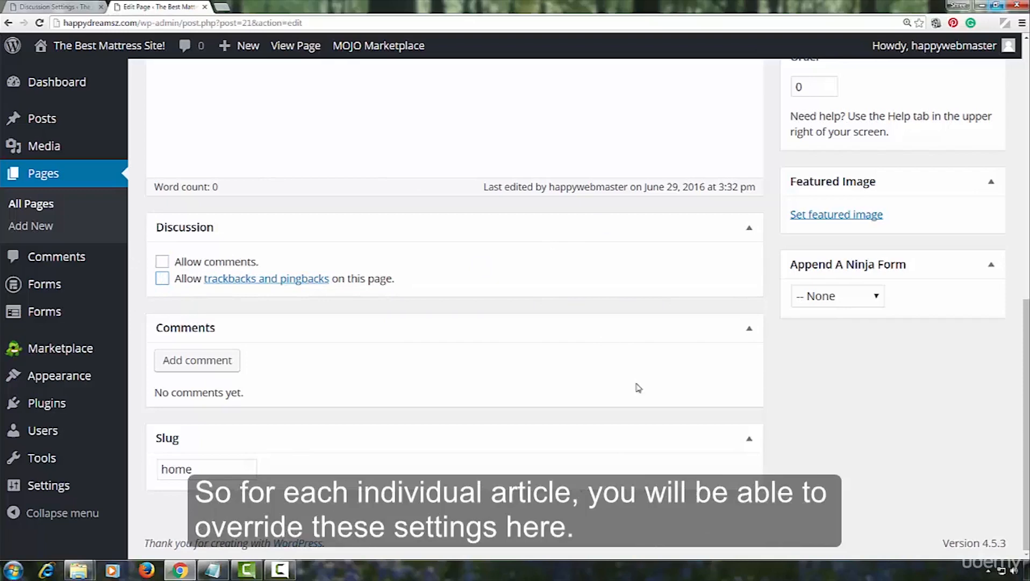
mouse_move(266, 252)
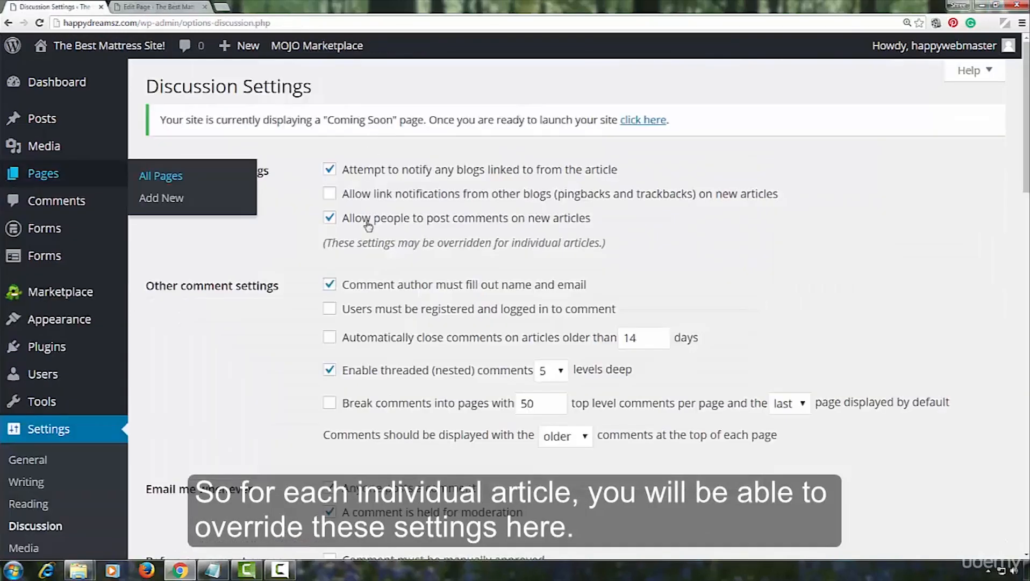
mouse_move(299, 180)
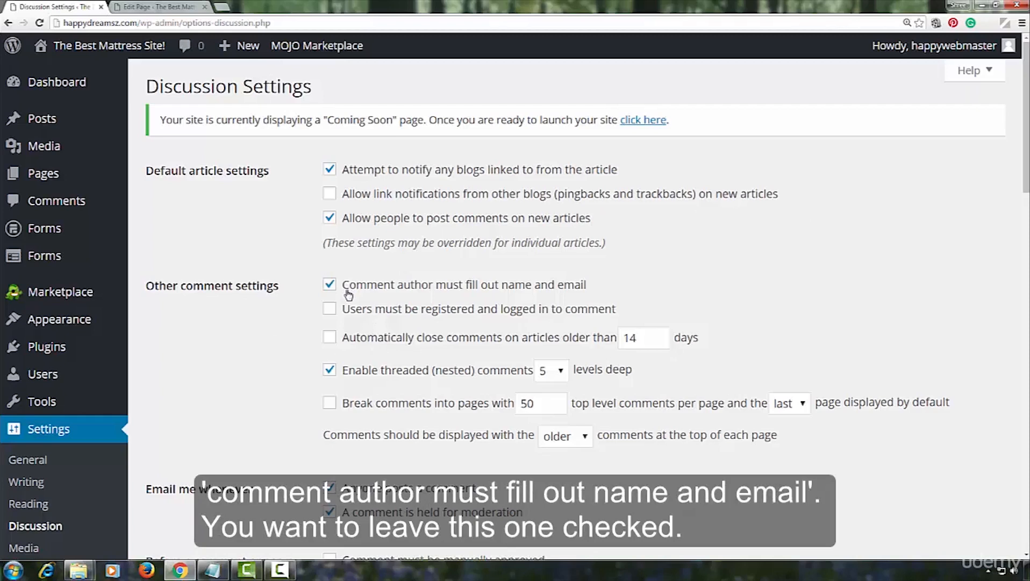
mouse_move(337, 325)
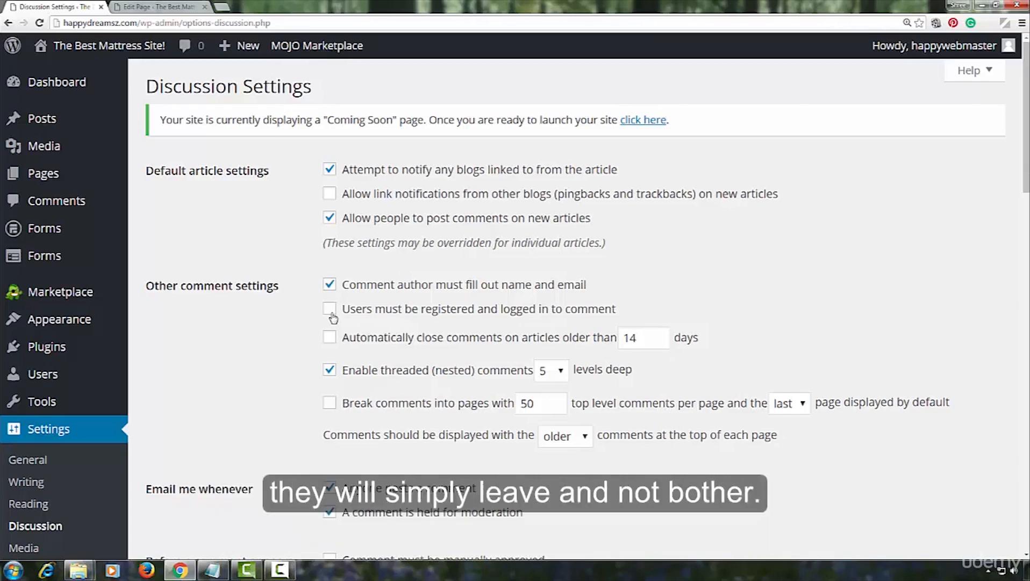
mouse_move(325, 359)
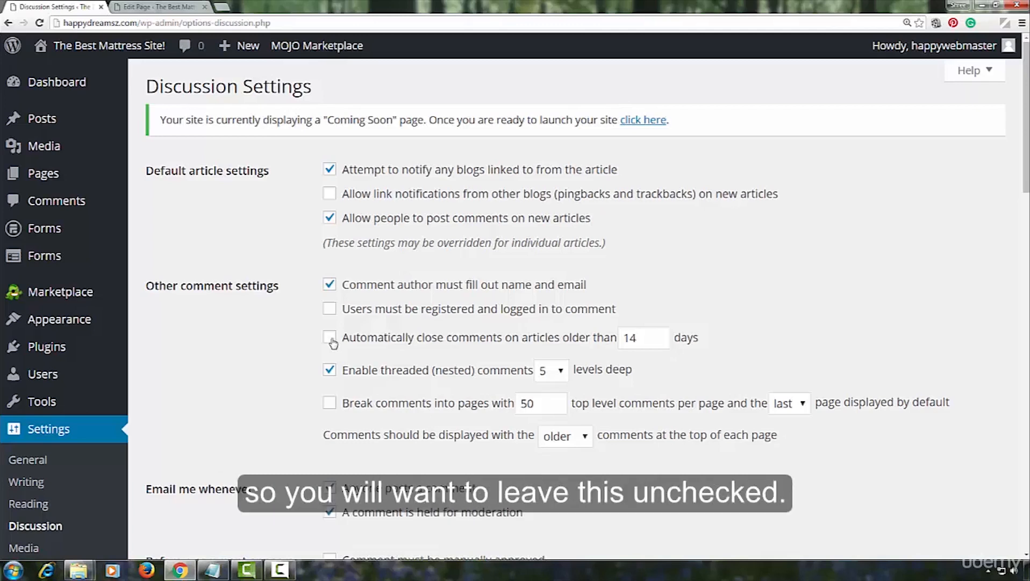
mouse_move(331, 349)
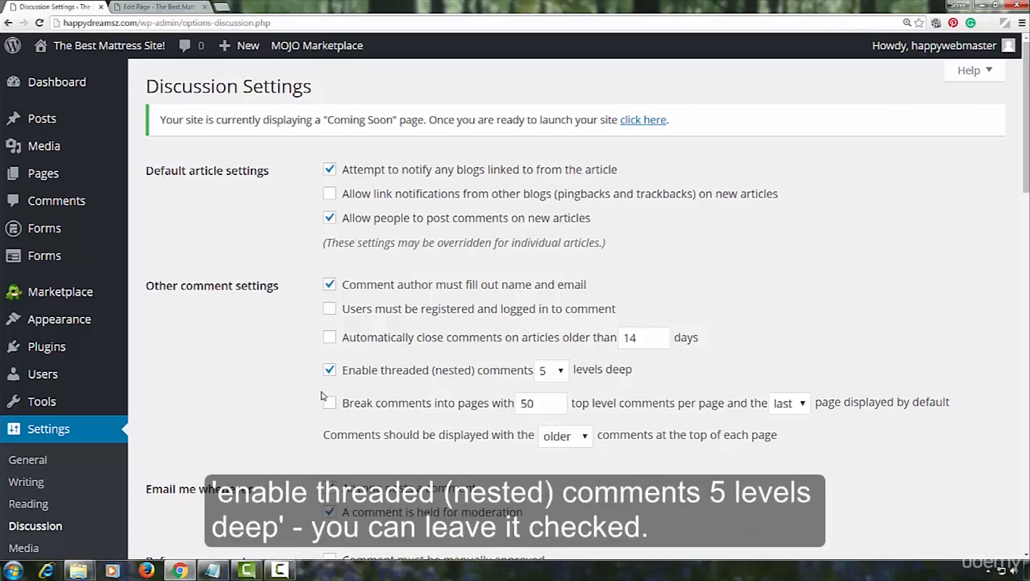
mouse_move(411, 384)
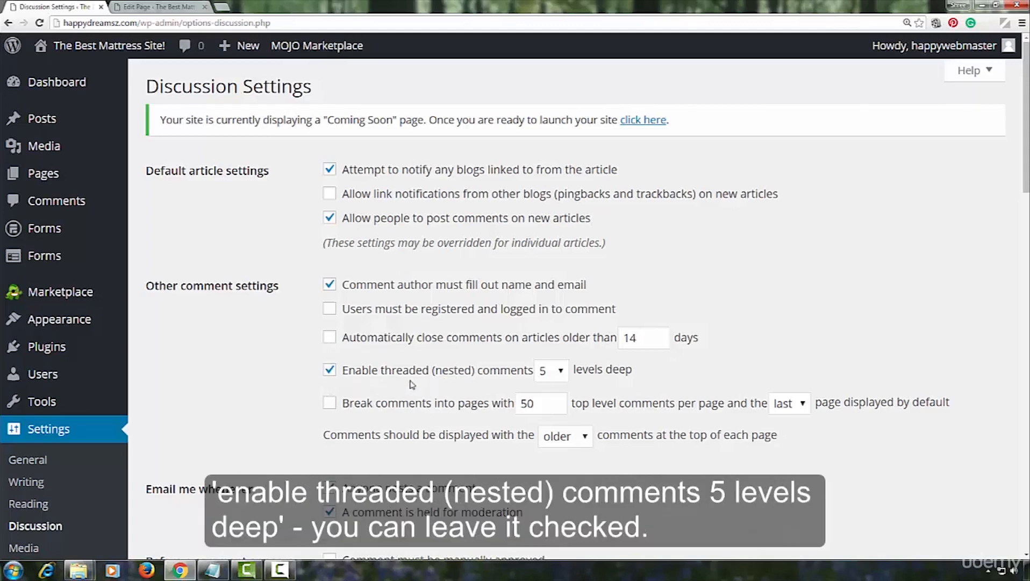
mouse_move(258, 386)
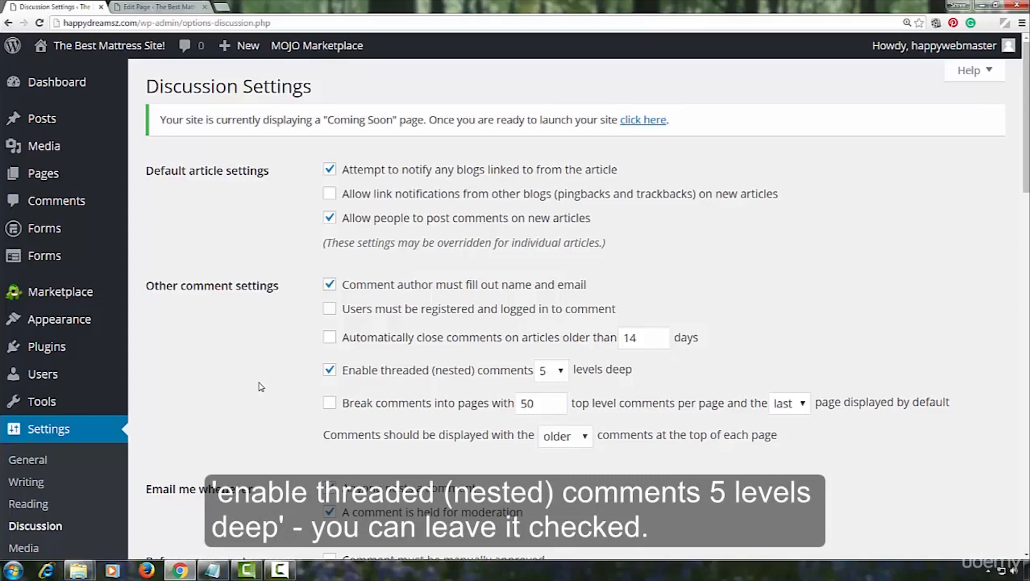
scroll(down, 3)
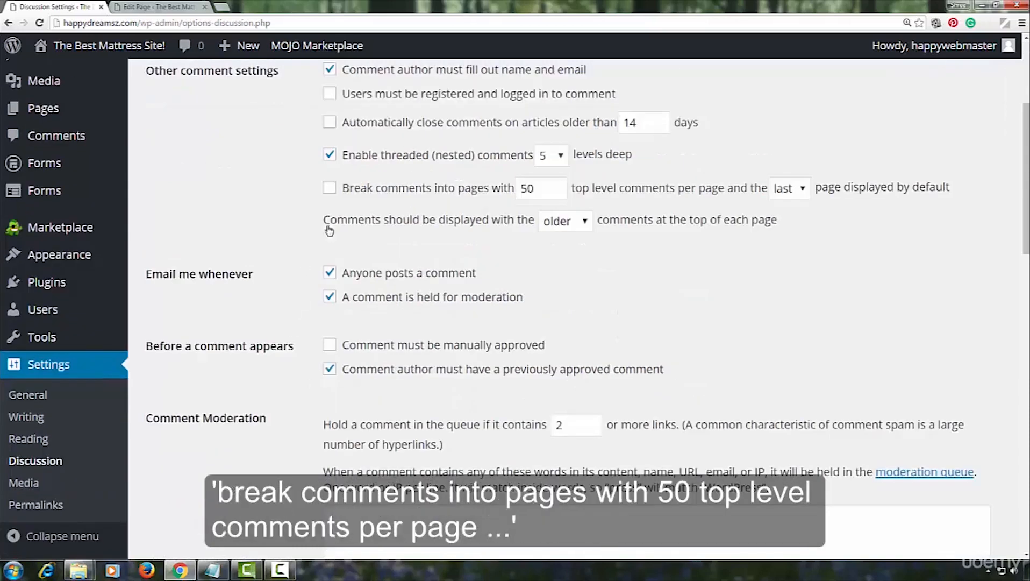
mouse_move(340, 207)
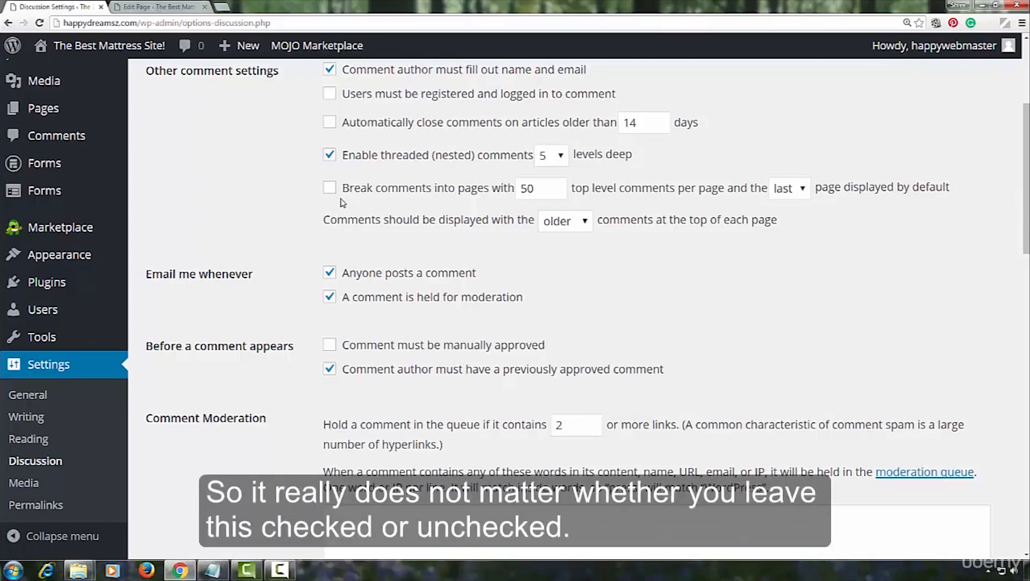
mouse_move(329, 190)
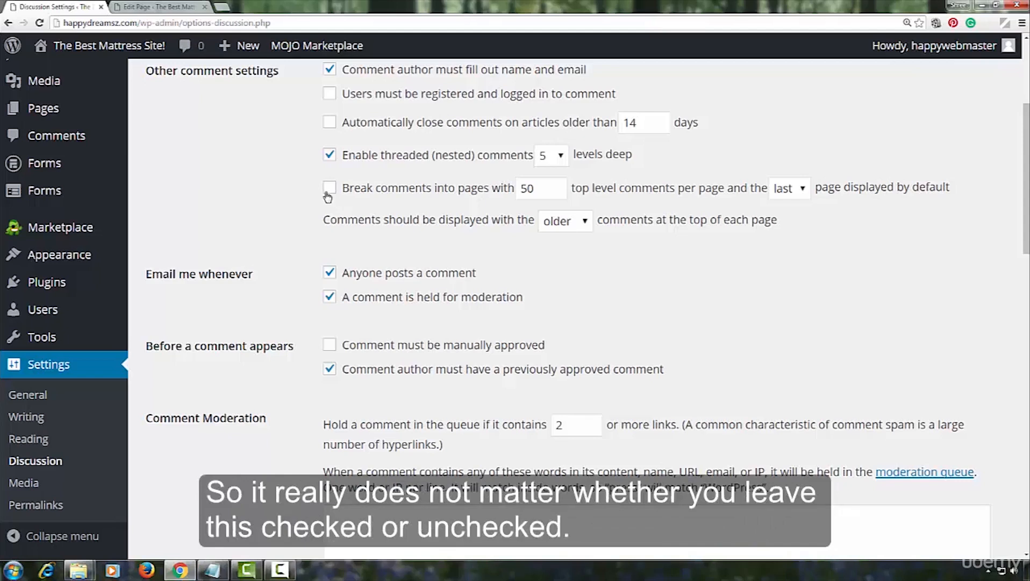
mouse_move(334, 350)
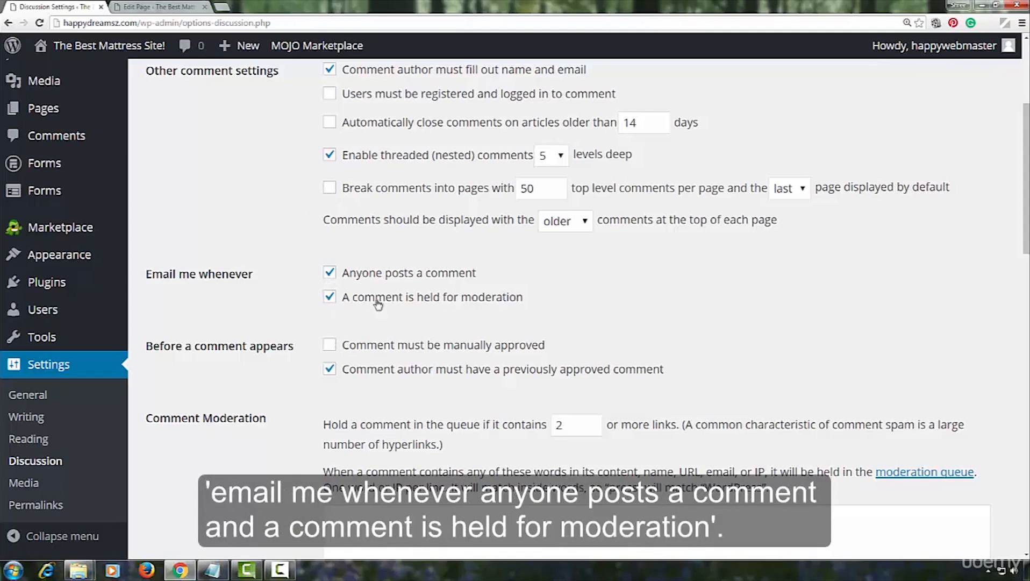
mouse_move(477, 309)
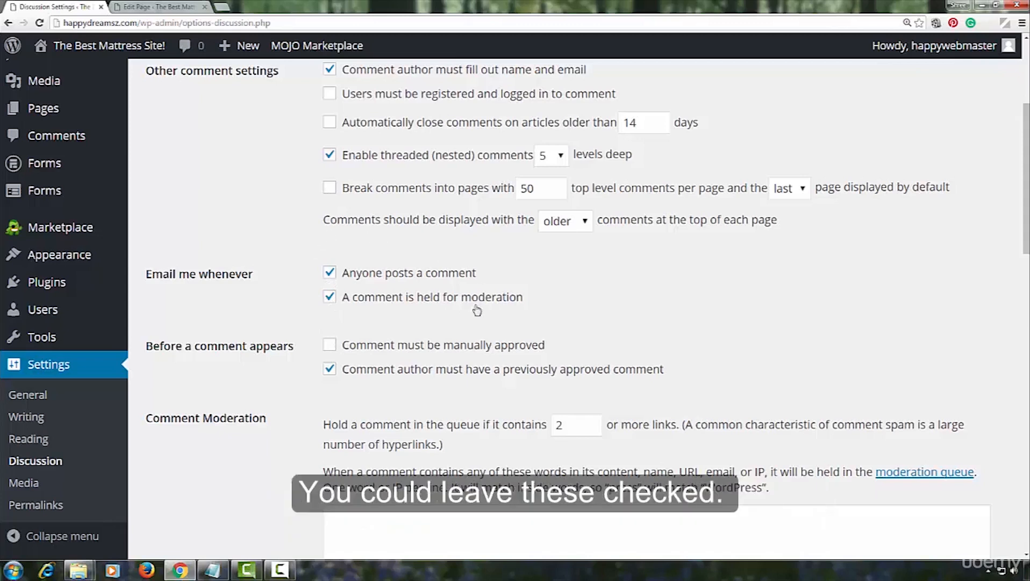